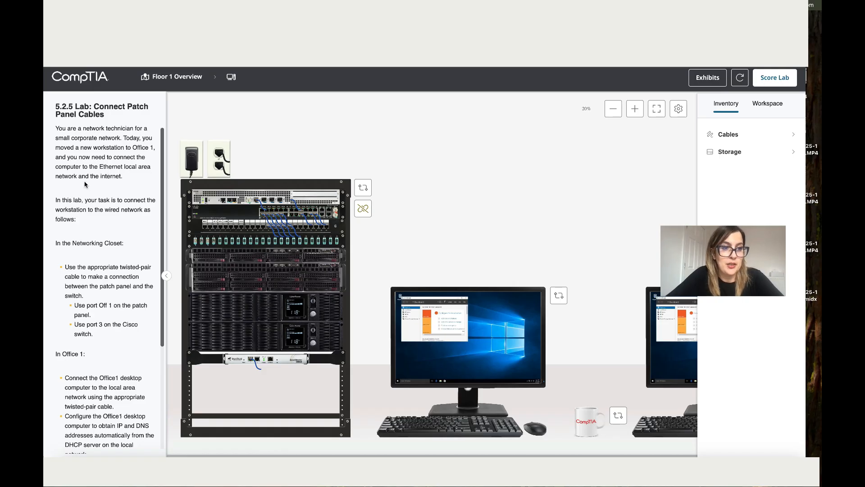
{"action": "mouse_move", "coordinate": [118, 221]}
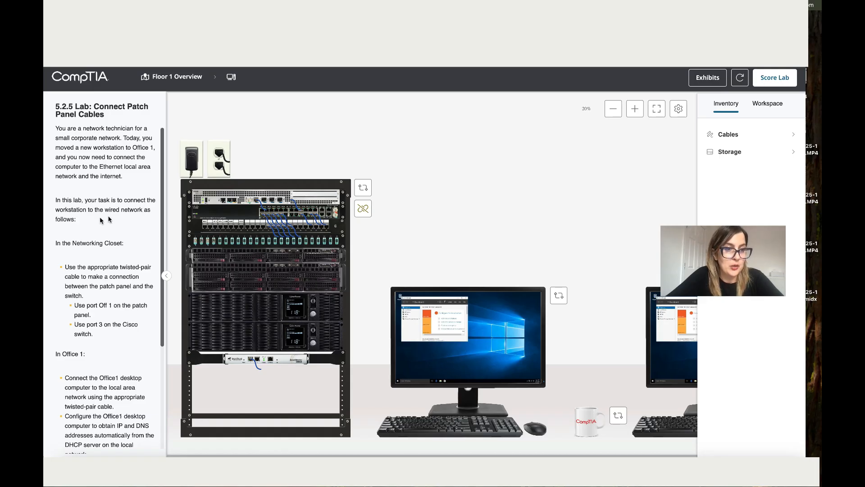
Zoom in on the rack's patch panel and Cisco switch, and list the twisted-pair cables.
{"action": "scroll", "scroll_direction": "down", "scroll_amount": 3}
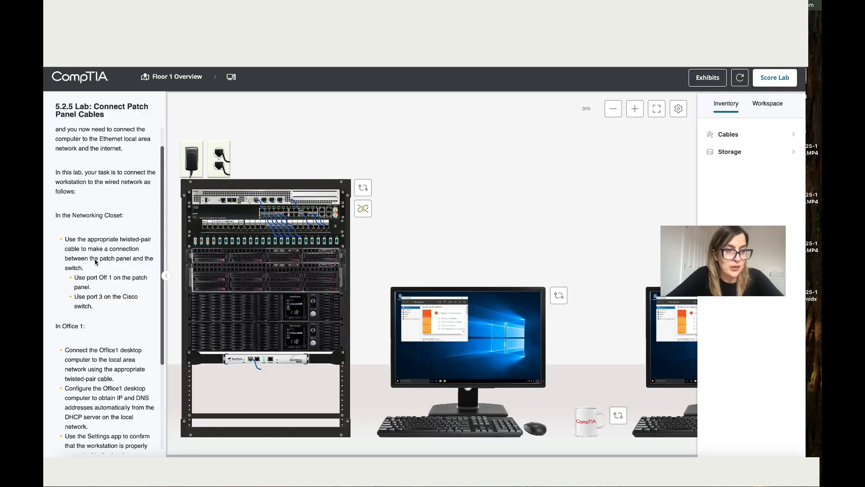
{"action": "scroll", "scroll_direction": "down", "scroll_amount": 3}
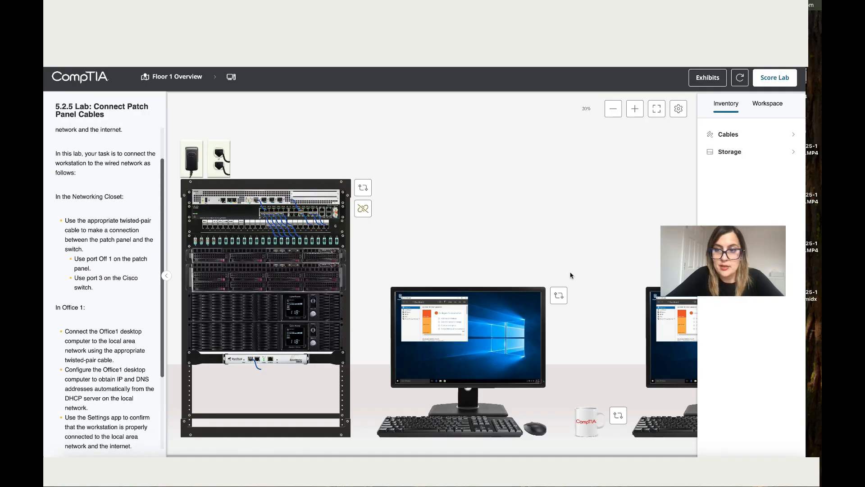
{"action": "mouse_move", "coordinate": [805, 187]}
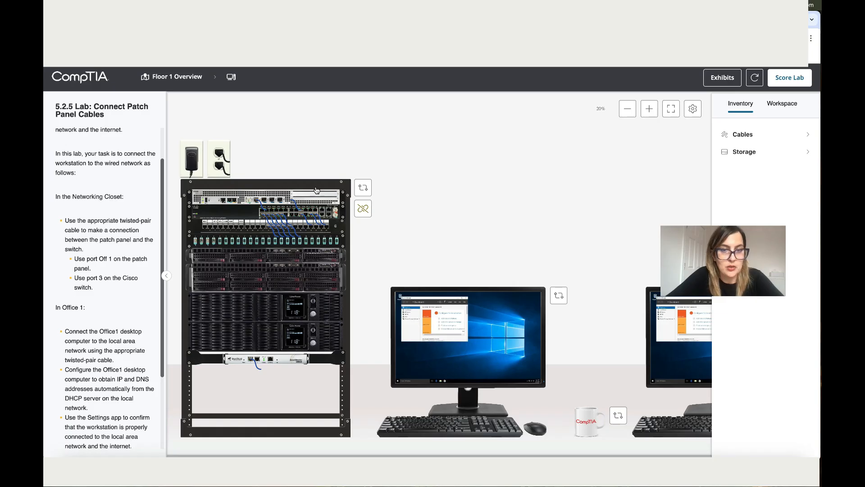
{"action": "left_click", "coordinate": [648, 108]}
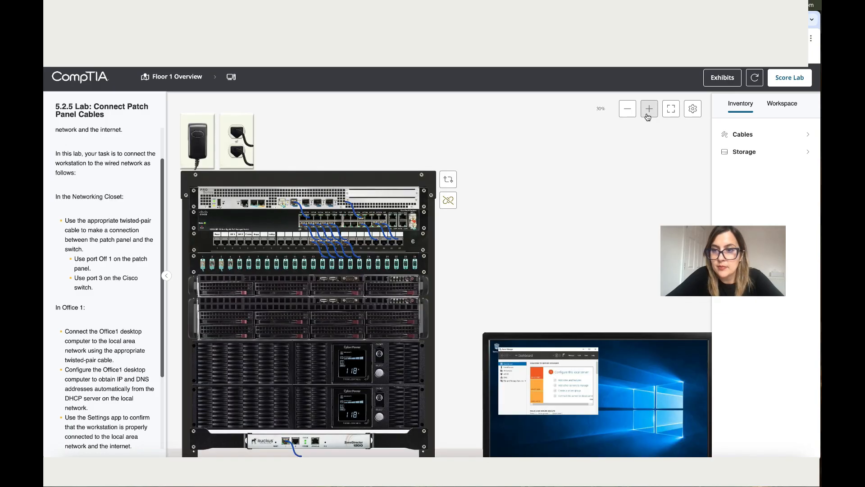
{"action": "left_click", "coordinate": [648, 108]}
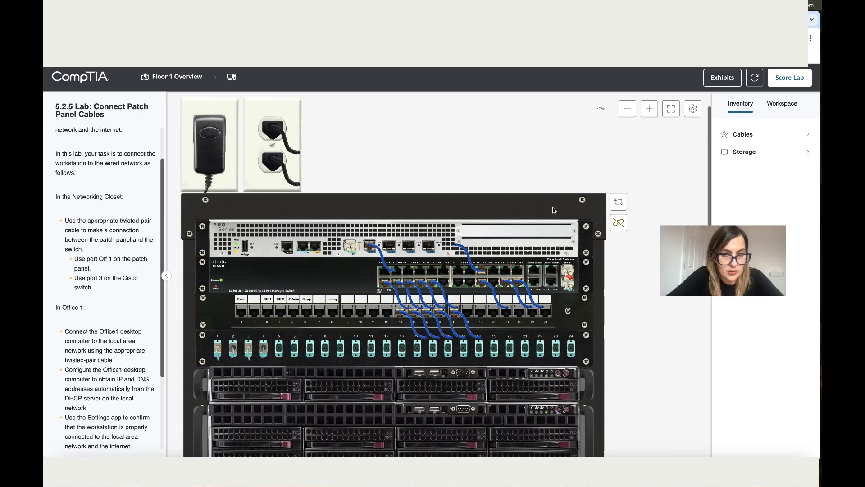
{"action": "scroll", "scroll_direction": "down", "scroll_amount": 3}
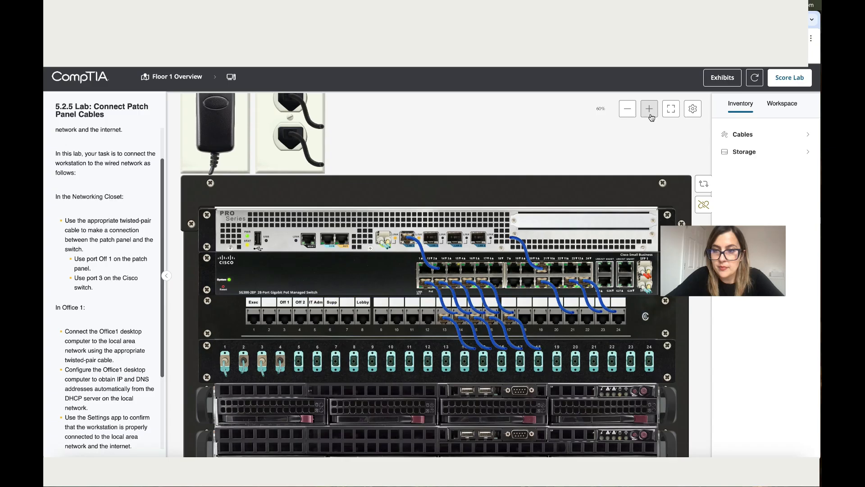
{"action": "left_click", "coordinate": [743, 135]}
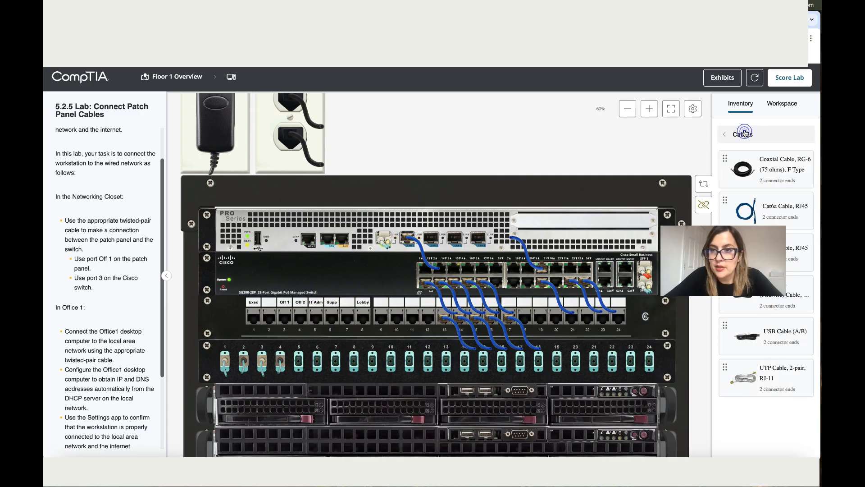
Cable patch panel port Off 1 to switch port 3 with a Cat6a RJ45 cable.
{"action": "left_click", "coordinate": [766, 211]}
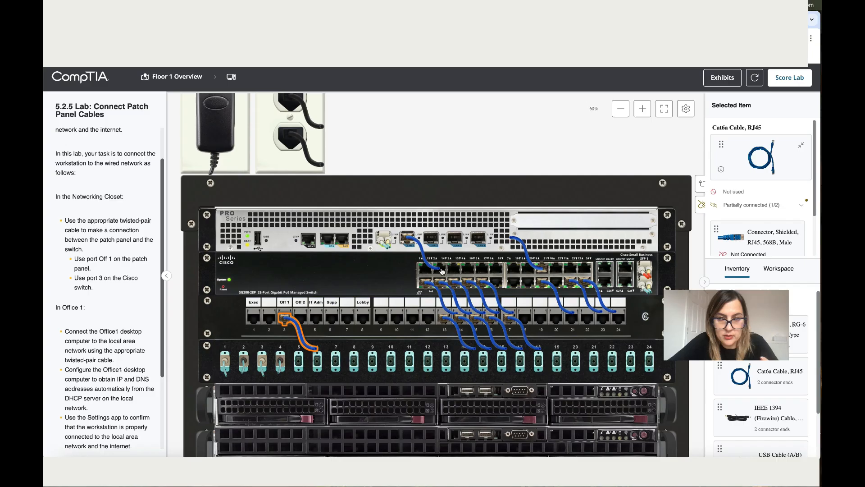
{"action": "mouse_move", "coordinate": [533, 204]}
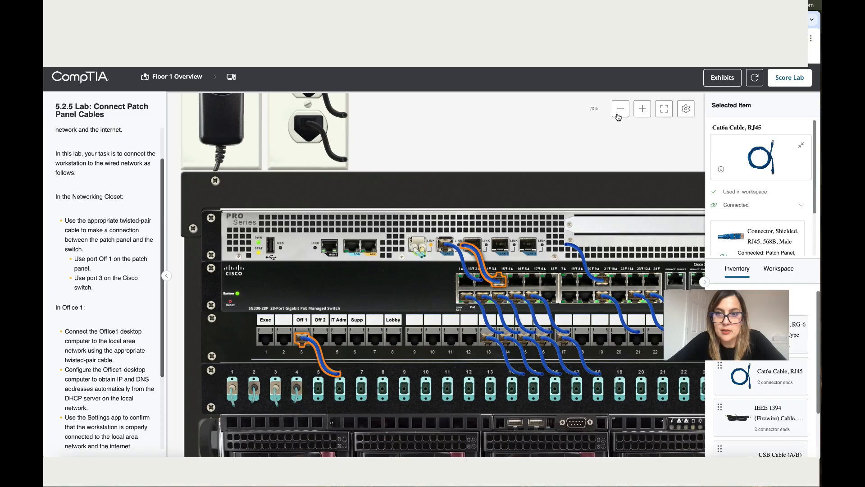
{"action": "left_click", "coordinate": [620, 108]}
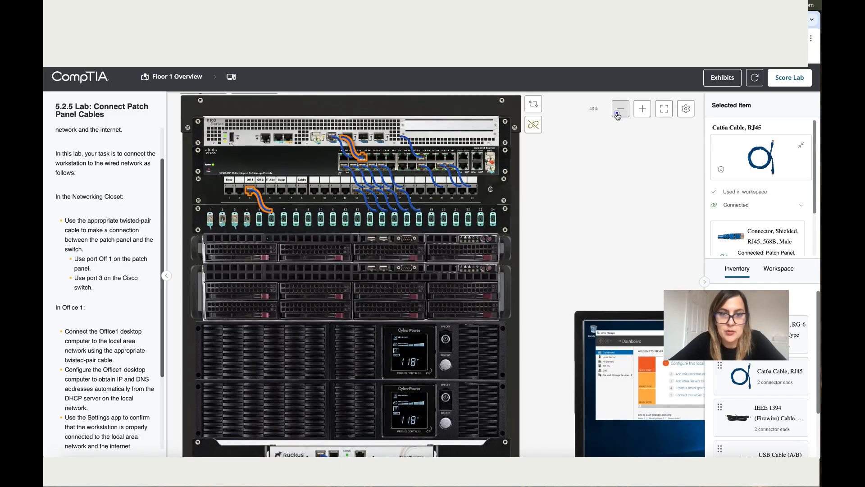
Go from Floor 1 Overview to Office 1 hardware and plug a Cat6a RJ45 cable into the wall outlet.
{"action": "left_click", "coordinate": [620, 109]}
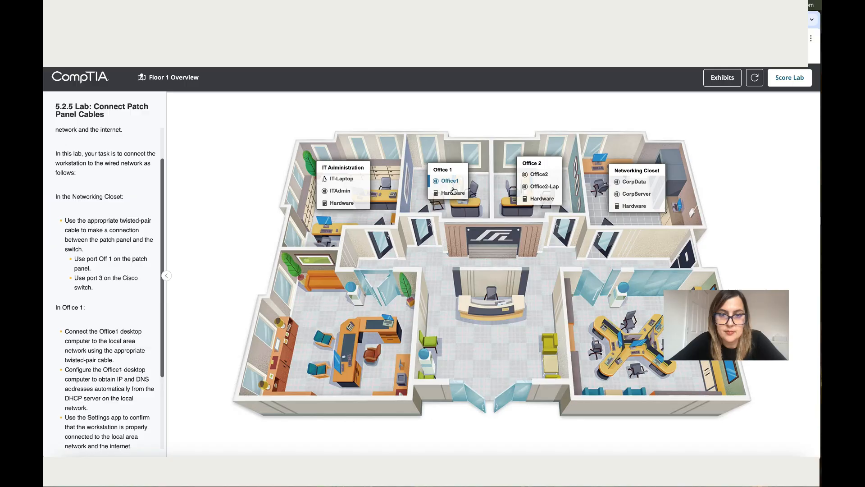
{"action": "left_click", "coordinate": [449, 181]}
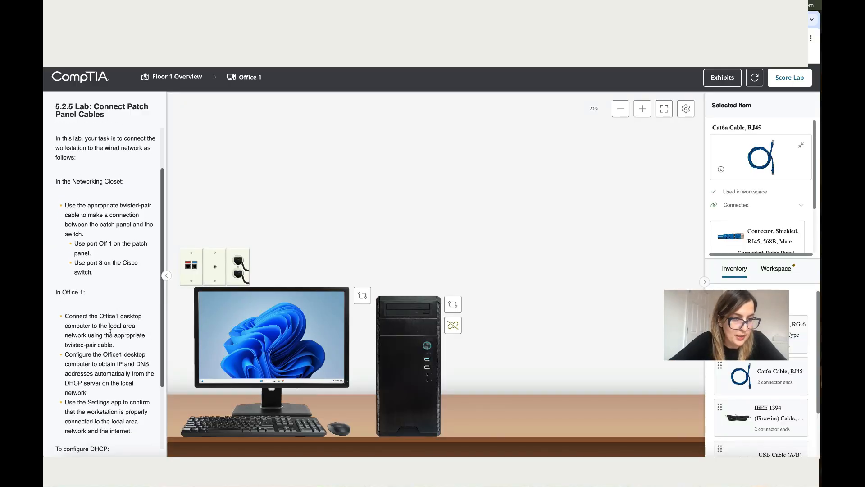
{"action": "scroll", "scroll_direction": "down", "scroll_amount": 3}
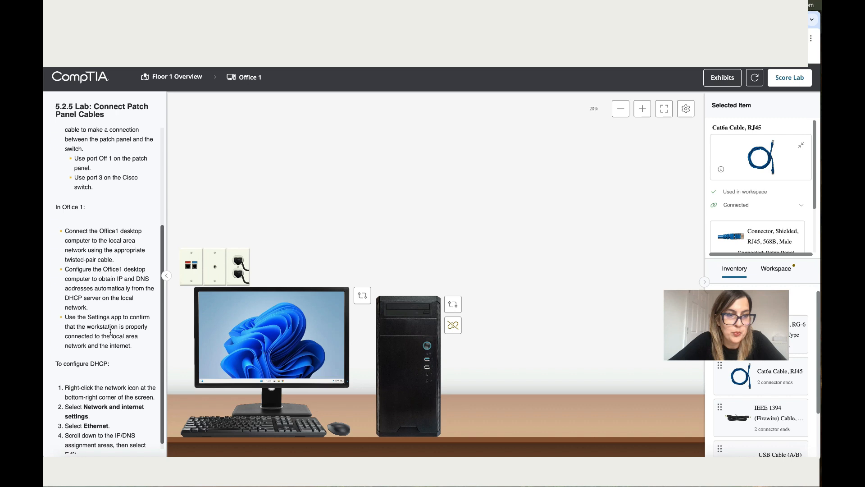
{"action": "scroll", "scroll_direction": "down", "scroll_amount": 3}
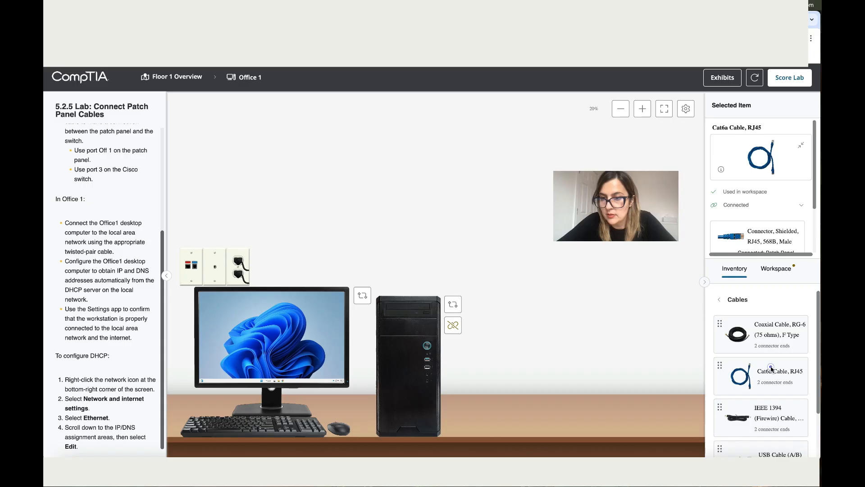
{"action": "left_click", "coordinate": [760, 376]}
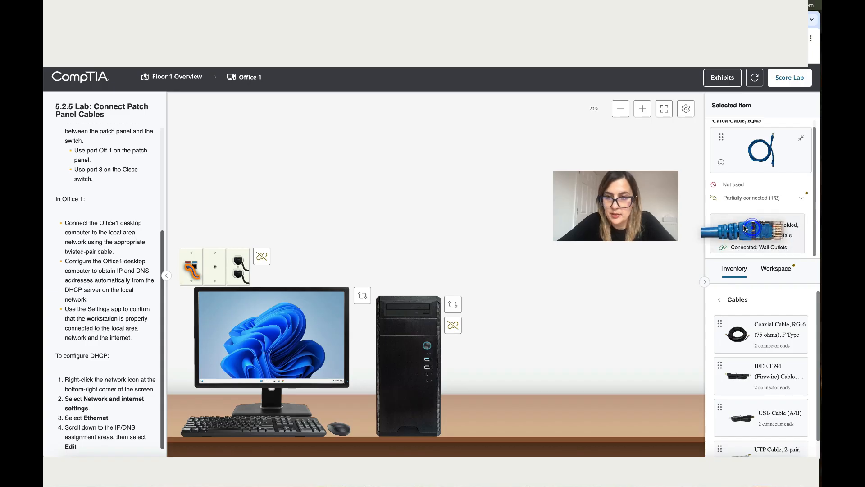
Plug the Cat6a cable's other end into the Office 1 PC's rear network port.
{"action": "left_click", "coordinate": [452, 303]}
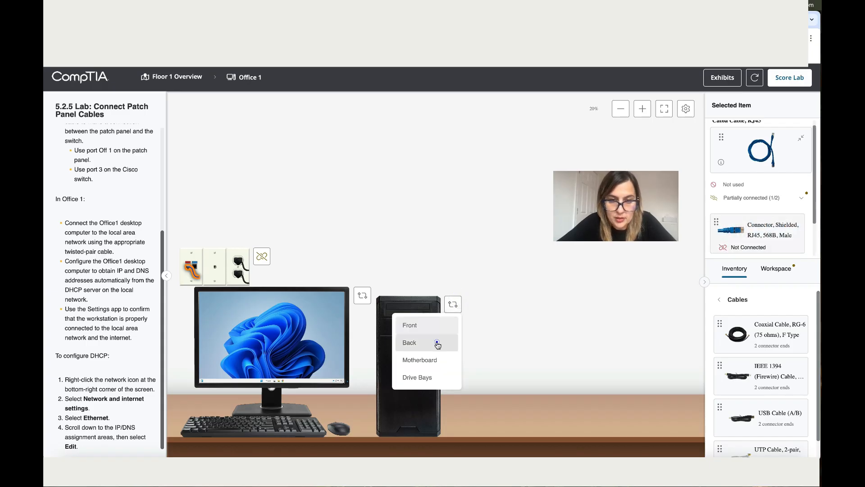
{"action": "left_click", "coordinate": [409, 342]}
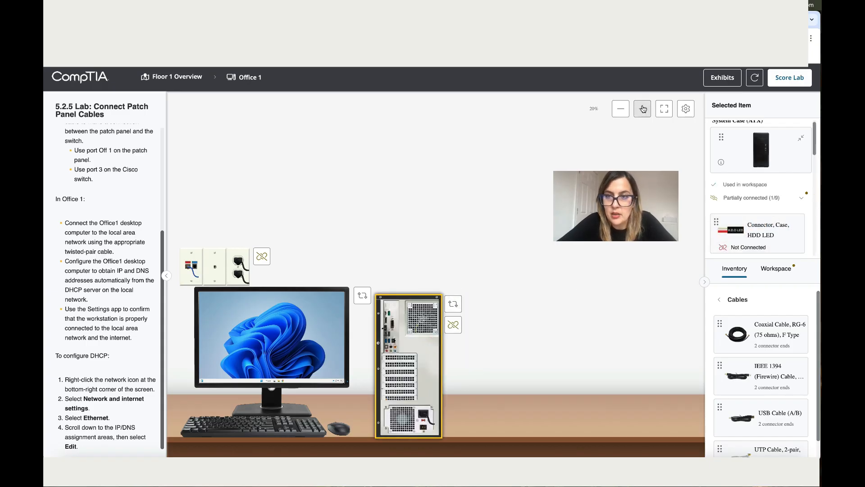
{"action": "left_click", "coordinate": [642, 109]}
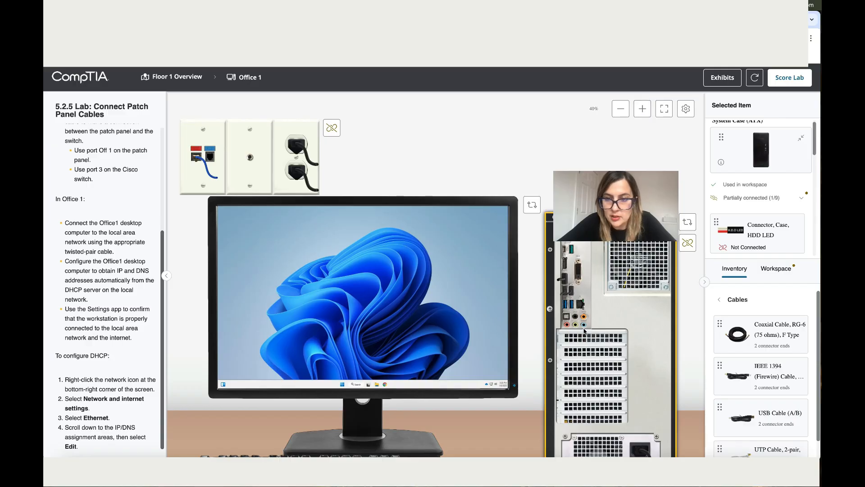
{"action": "mouse_move", "coordinate": [106, 186]}
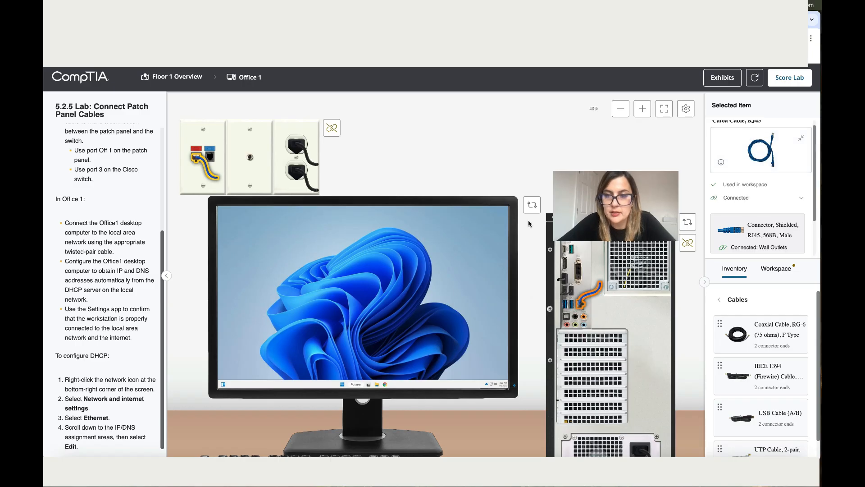
{"action": "left_click", "coordinate": [620, 109]}
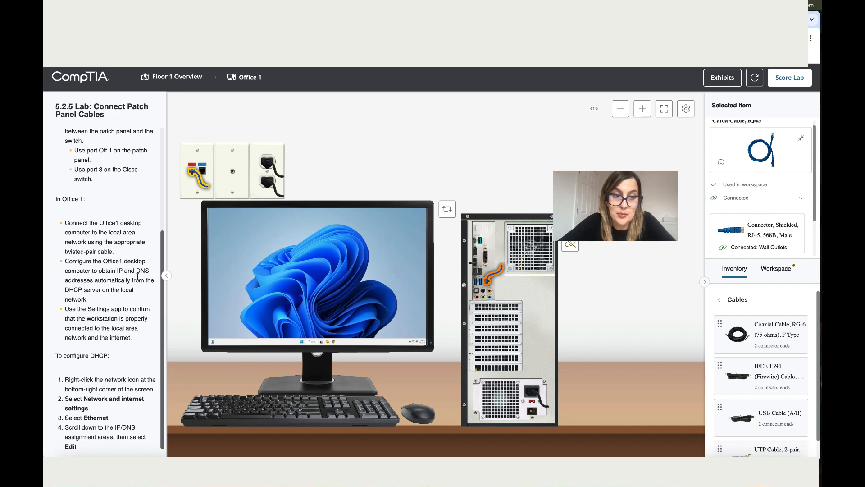
{"action": "mouse_move", "coordinate": [130, 284]}
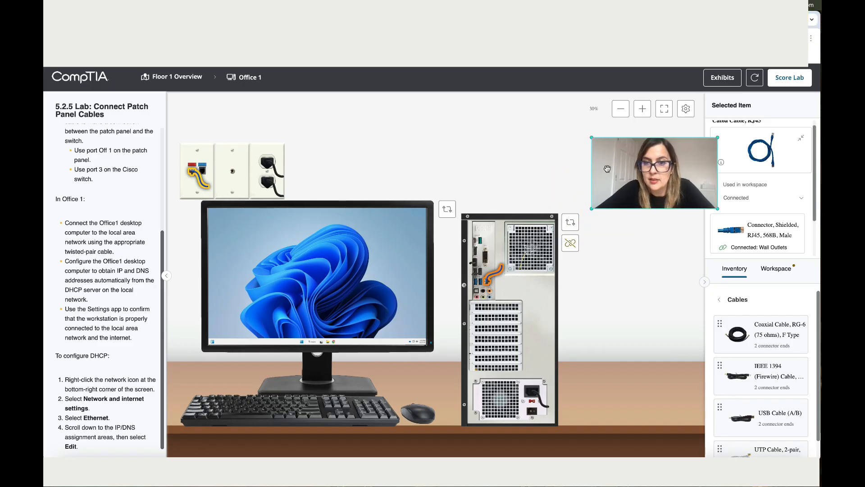
Open Office1's desktop and launch Settings by searching 'se'.
{"action": "left_click", "coordinate": [570, 222]}
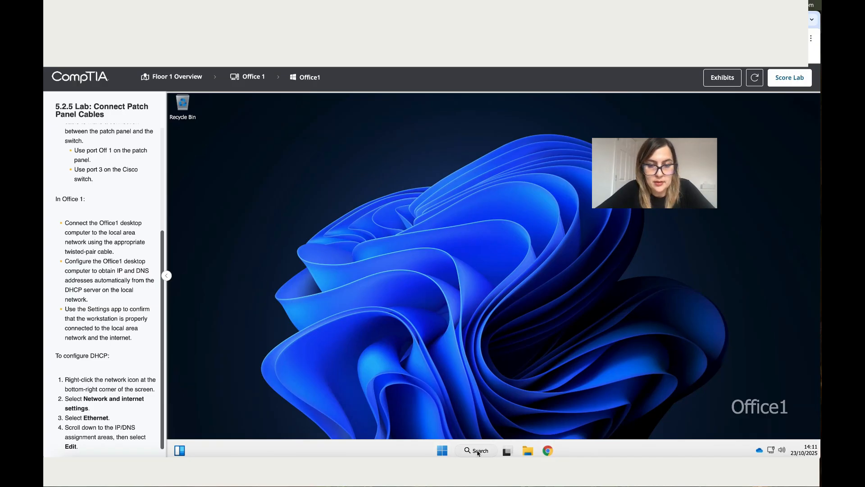
{"action": "type", "text": "se"}
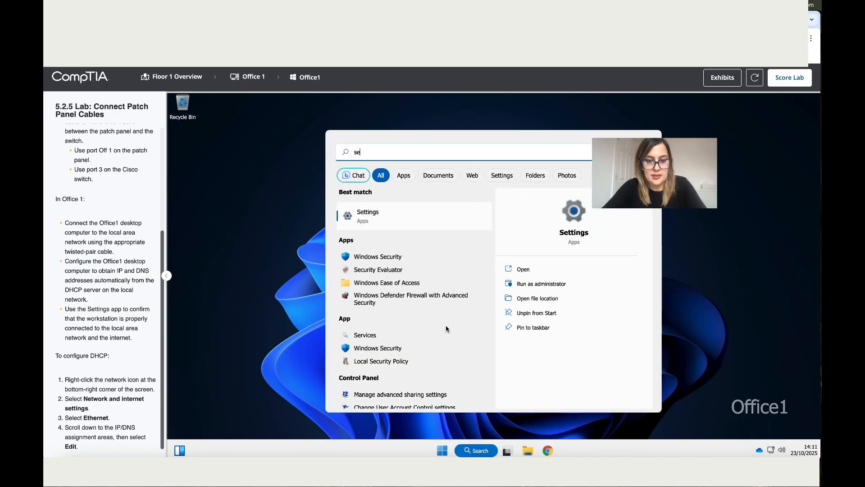
{"action": "left_click", "coordinate": [367, 216]}
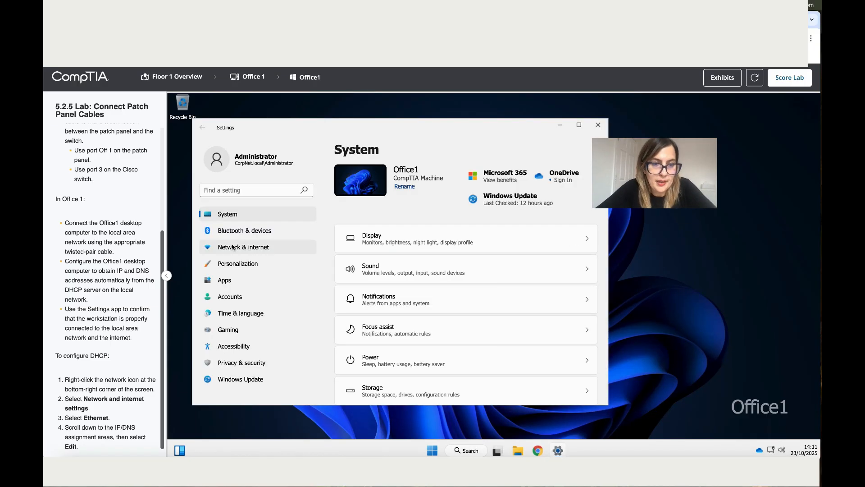
Set Office1's Ethernet IP assignment to Automatic (DHCP) and save.
{"action": "left_click", "coordinate": [244, 246]}
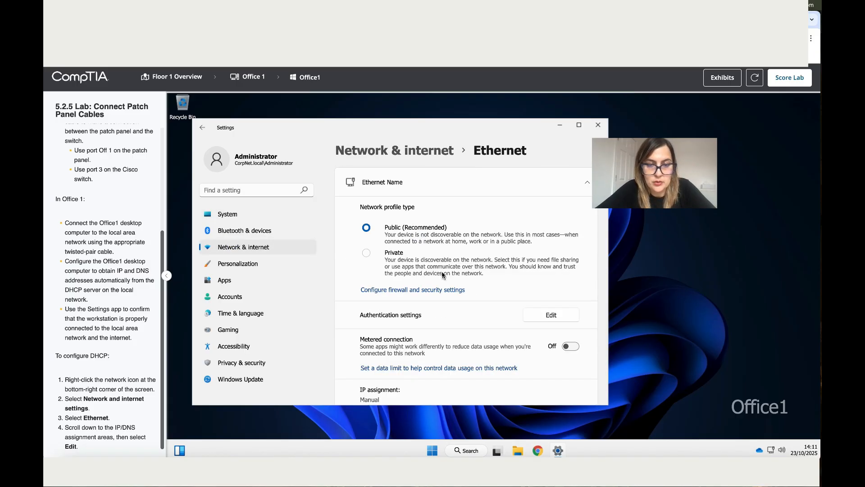
{"action": "scroll", "scroll_direction": "down", "scroll_amount": 3}
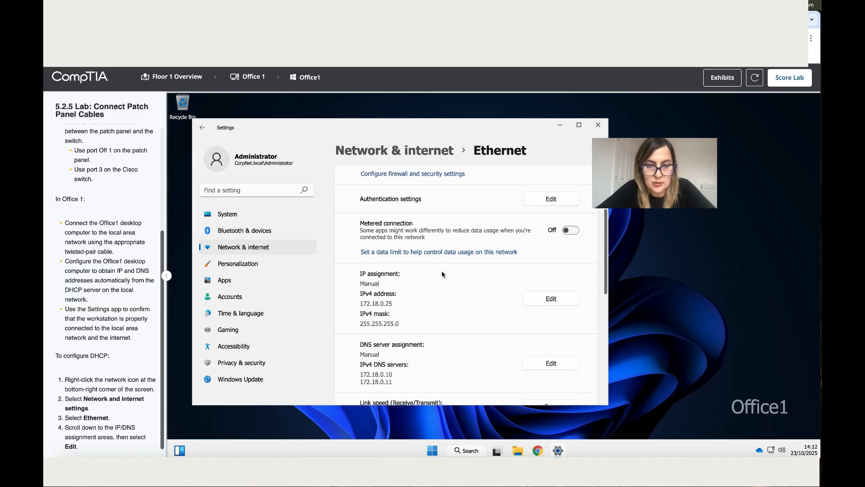
{"action": "scroll", "scroll_direction": "down", "scroll_amount": 3}
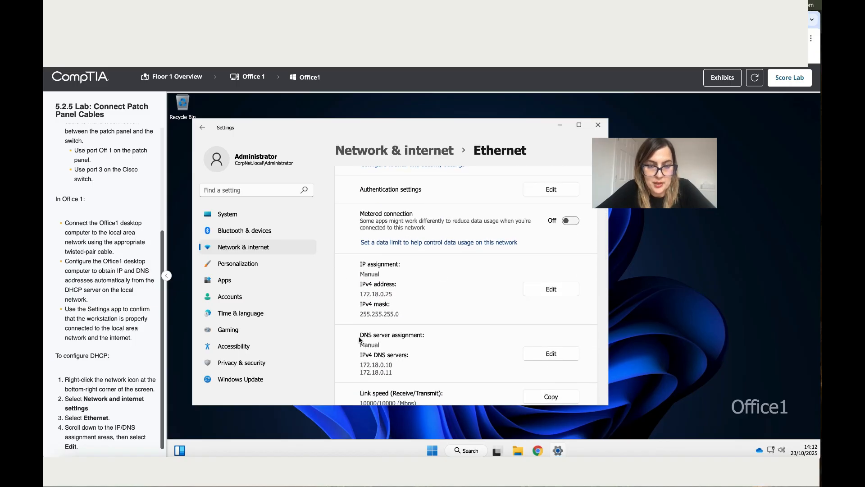
{"action": "left_click", "coordinate": [550, 288]}
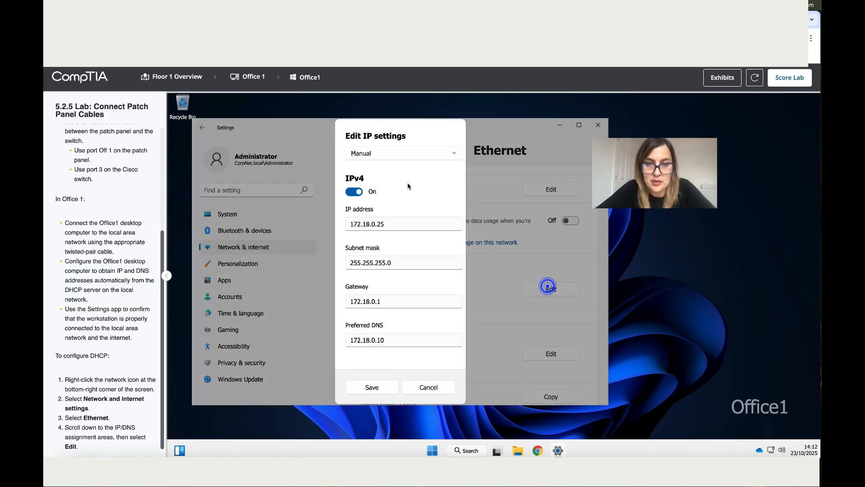
{"action": "left_click", "coordinate": [403, 153]}
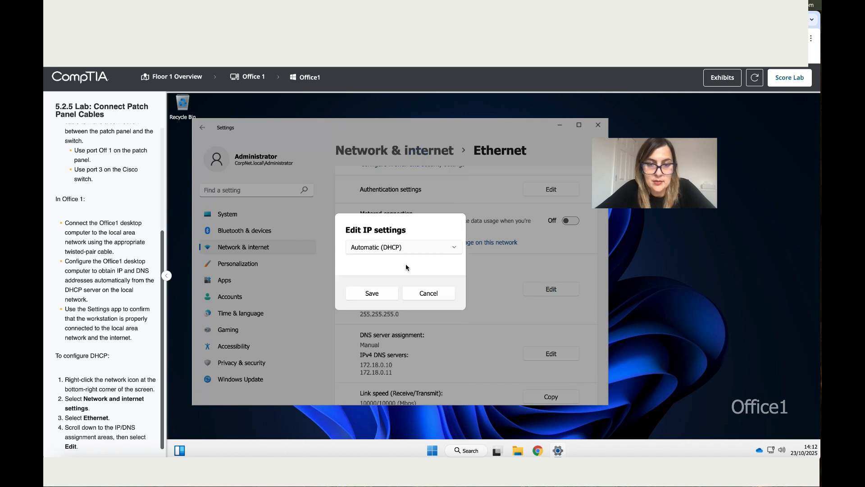
{"action": "left_click", "coordinate": [371, 293]}
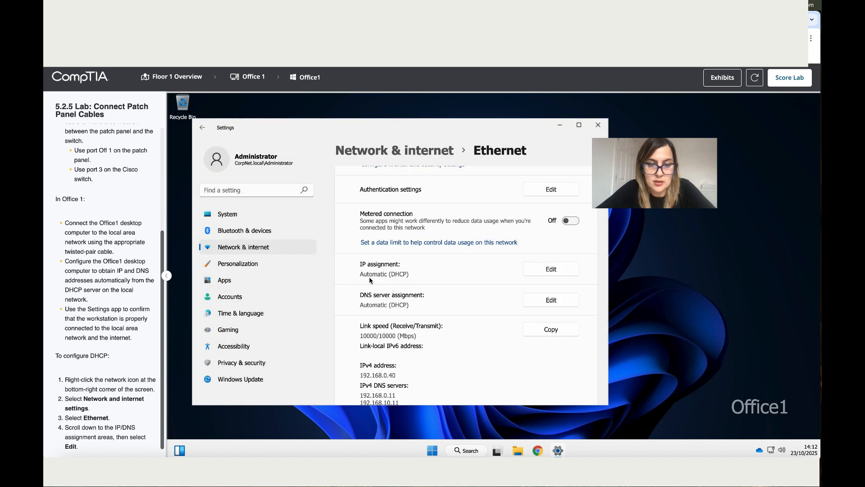
{"action": "mouse_move", "coordinate": [389, 302]}
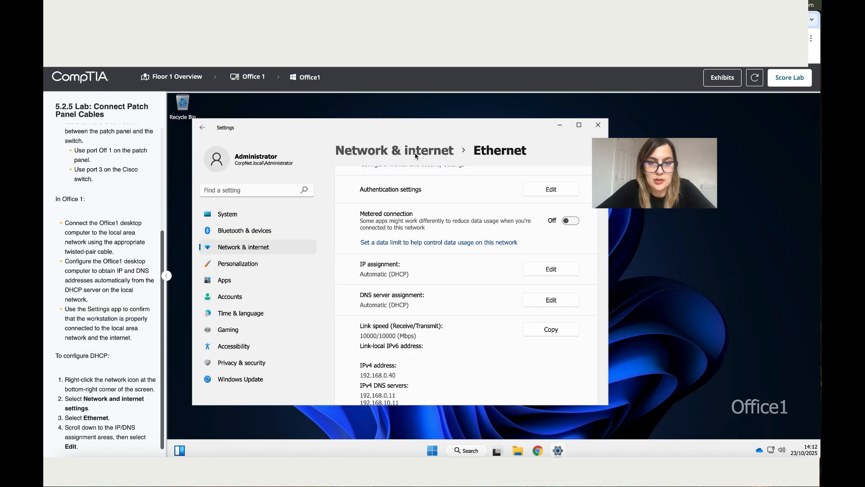
Confirm internet access in Chrome, then submit the lab for scoring.
{"action": "left_click", "coordinate": [202, 127]}
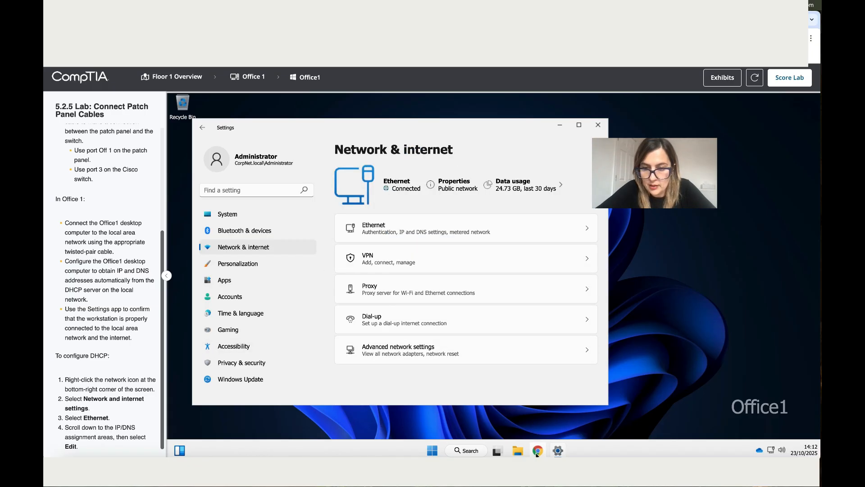
{"action": "left_click", "coordinate": [537, 450]}
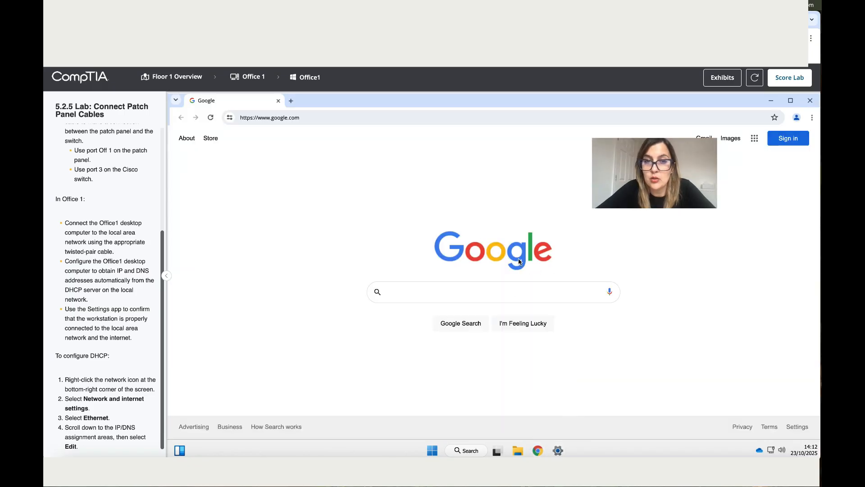
{"action": "left_click", "coordinate": [789, 77]}
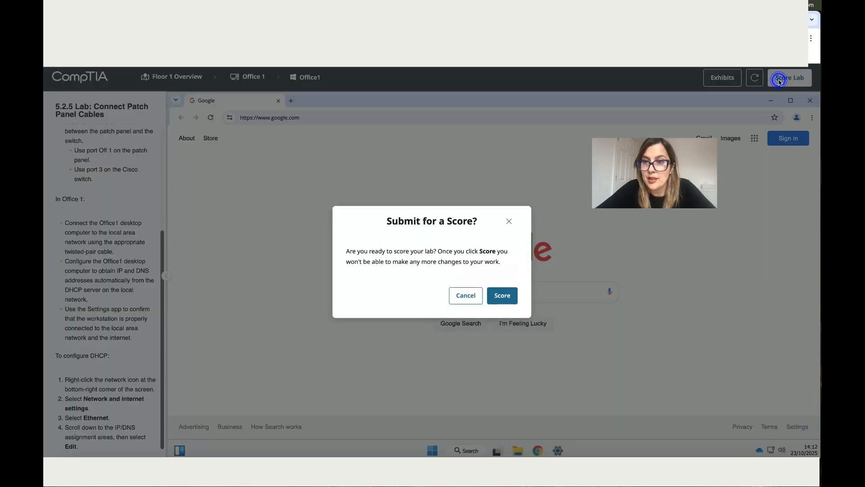
{"action": "left_click", "coordinate": [501, 295]}
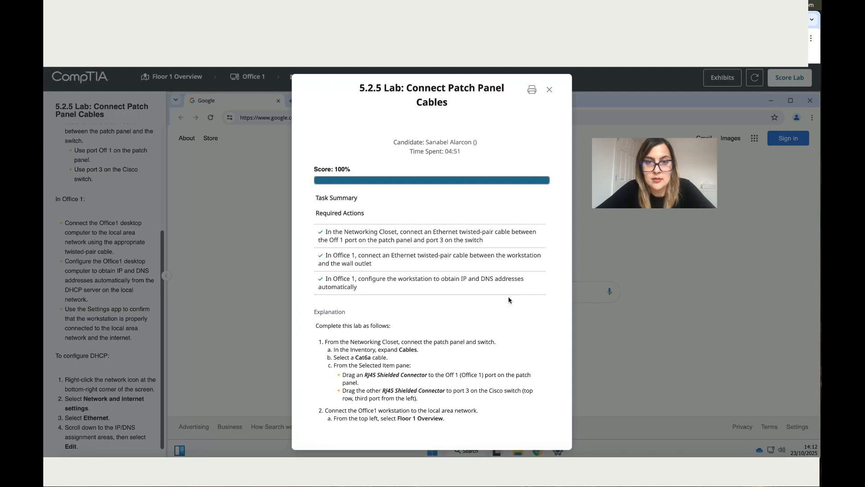